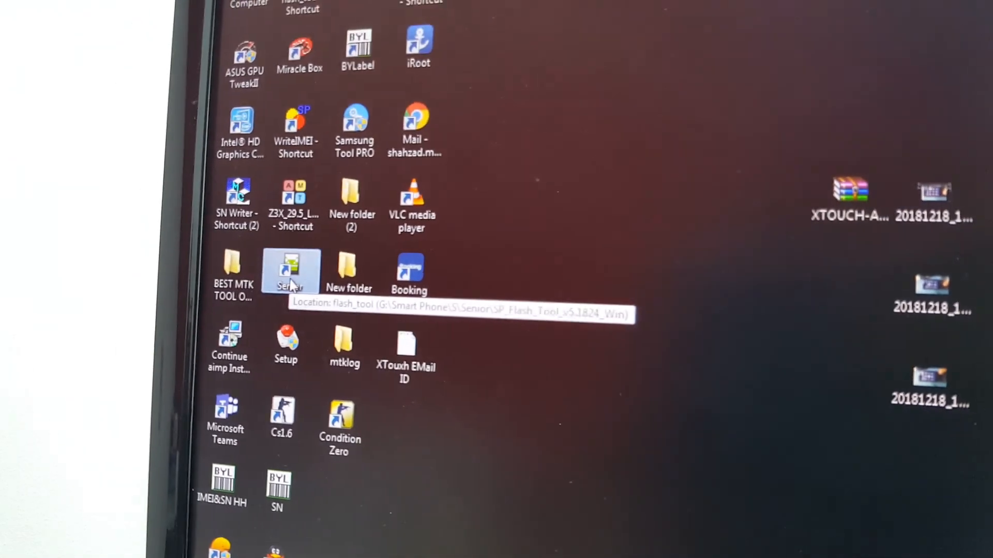
Launch SP Flash Tool from the Senior SP Flash Tool desktop shortcut.
double_click(290, 269)
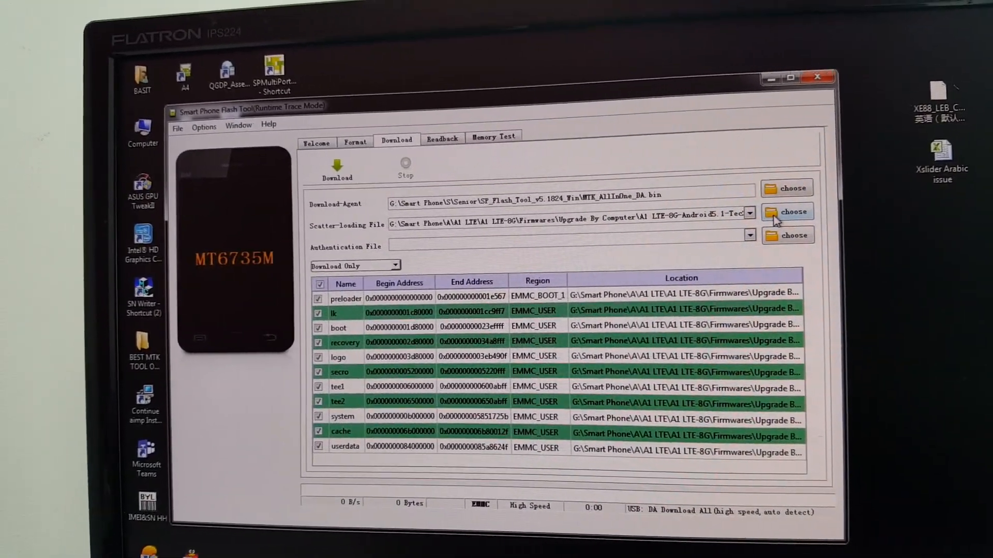
Load MT6739_Android_scatter from Smart Phone > S > Senior > XBot firmware folder.
click(786, 211)
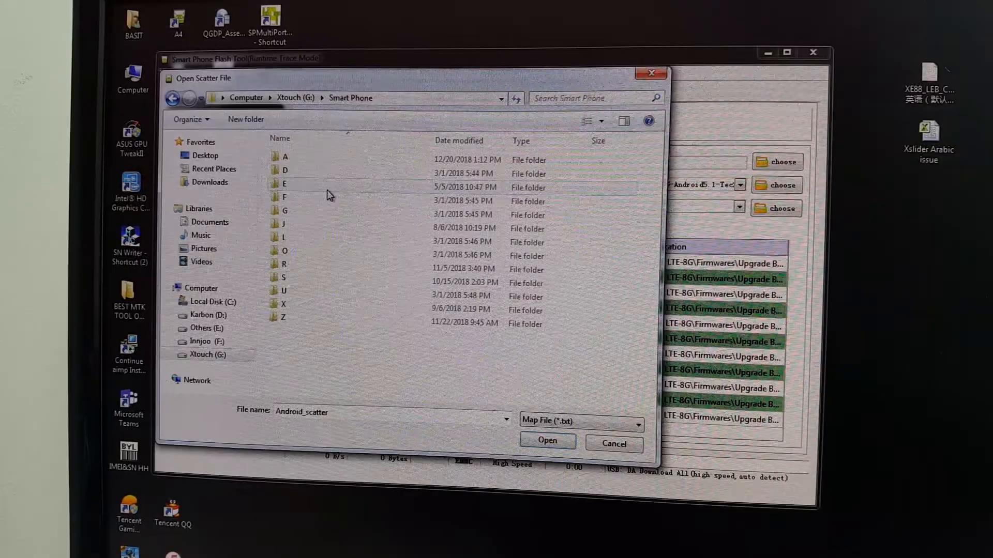
double_click(284, 277)
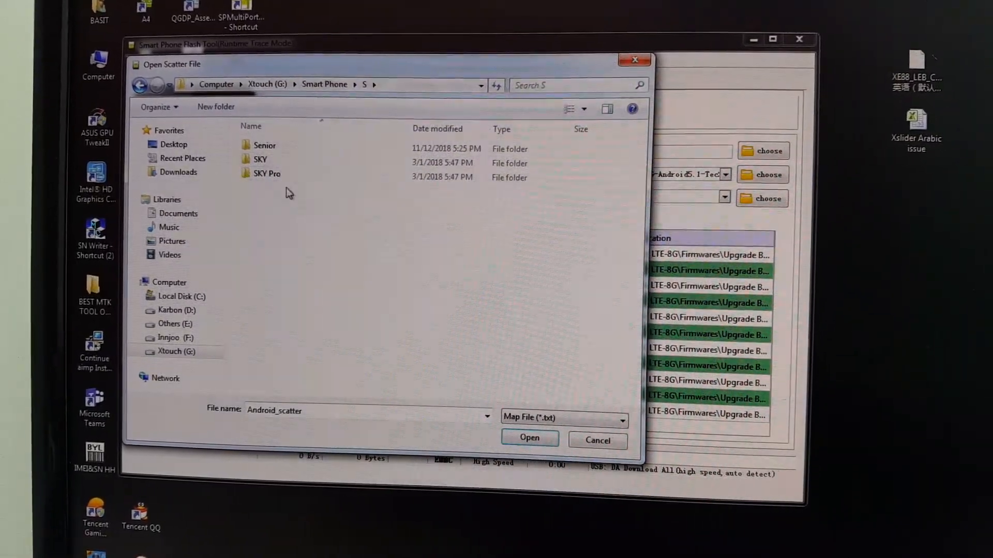
double_click(264, 145)
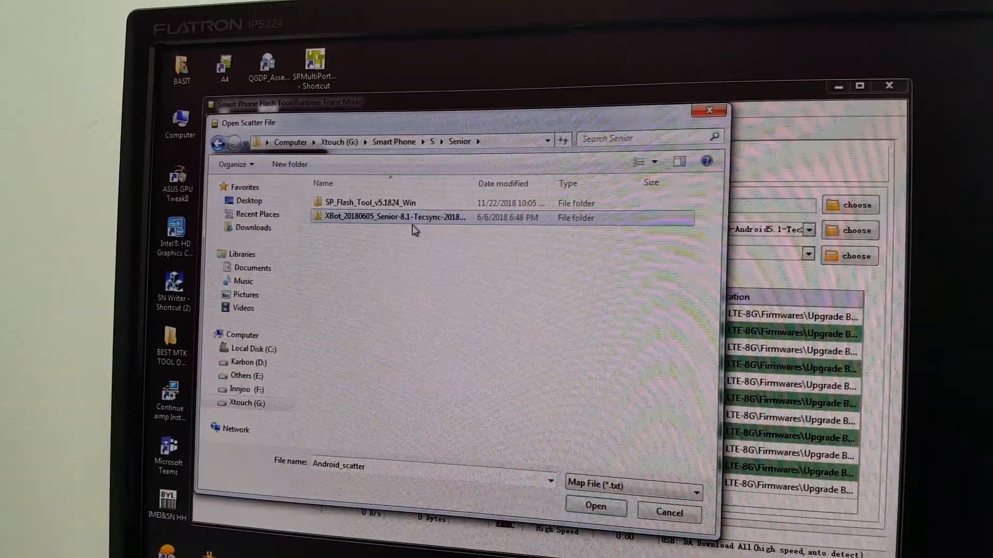
double_click(393, 217)
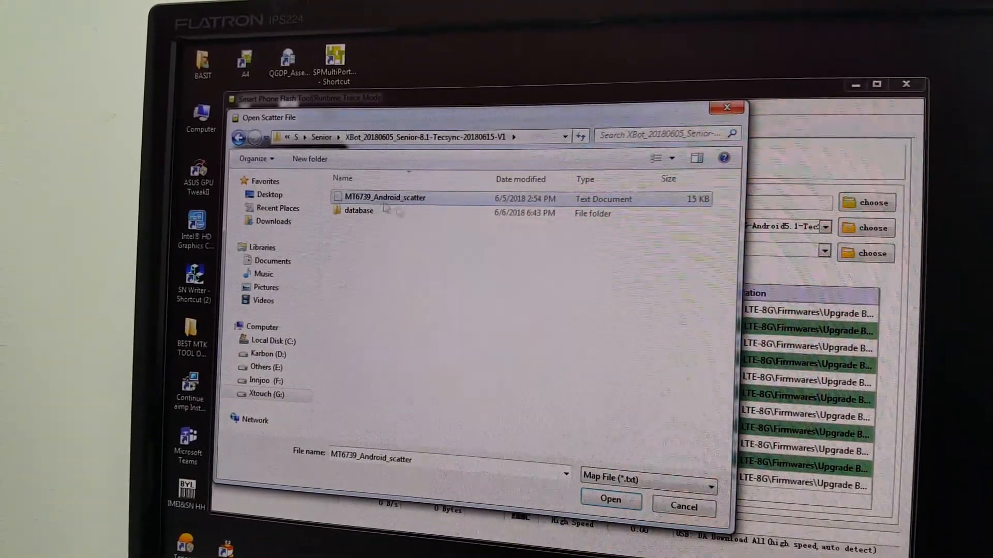
click(610, 500)
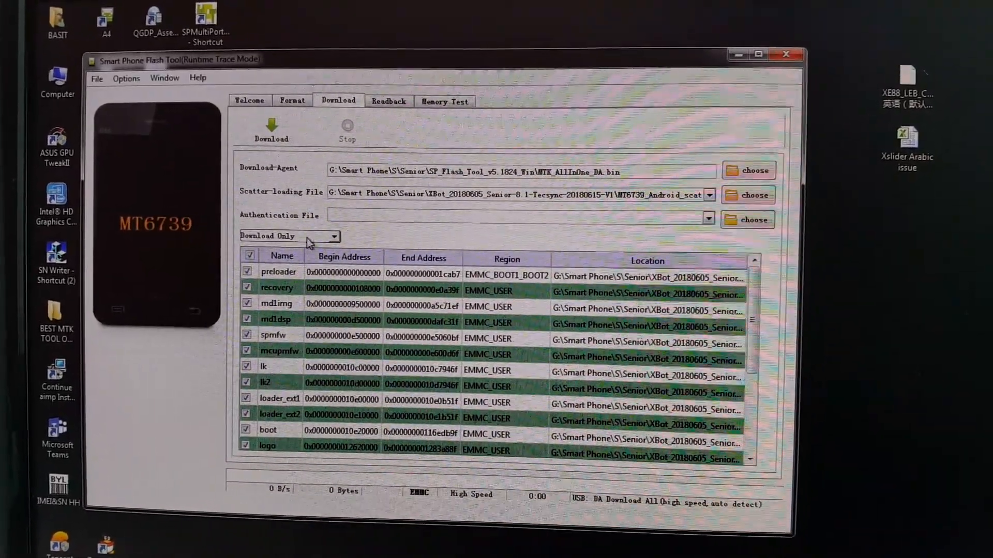
Flash the firmware in Firmware Upgrade mode using Download.
click(334, 235)
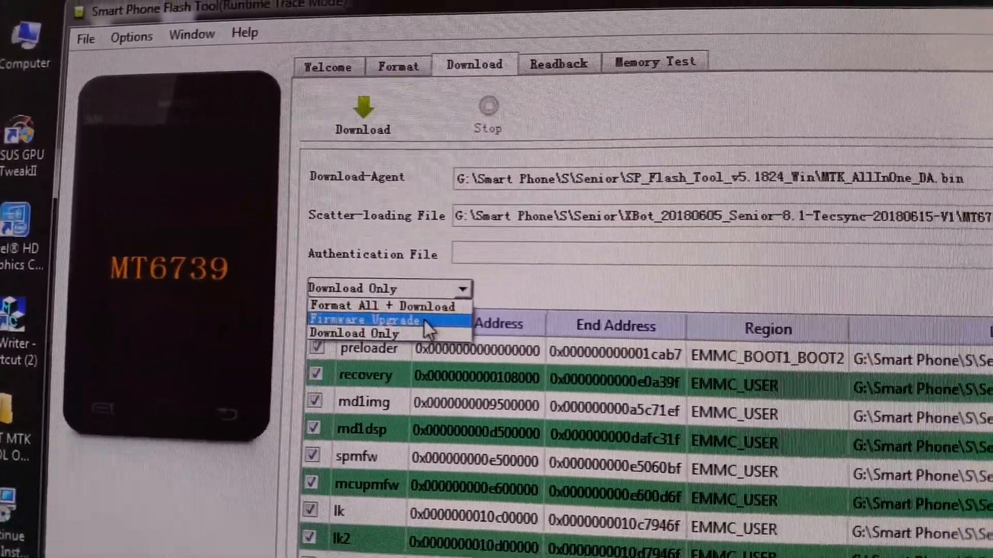
click(380, 319)
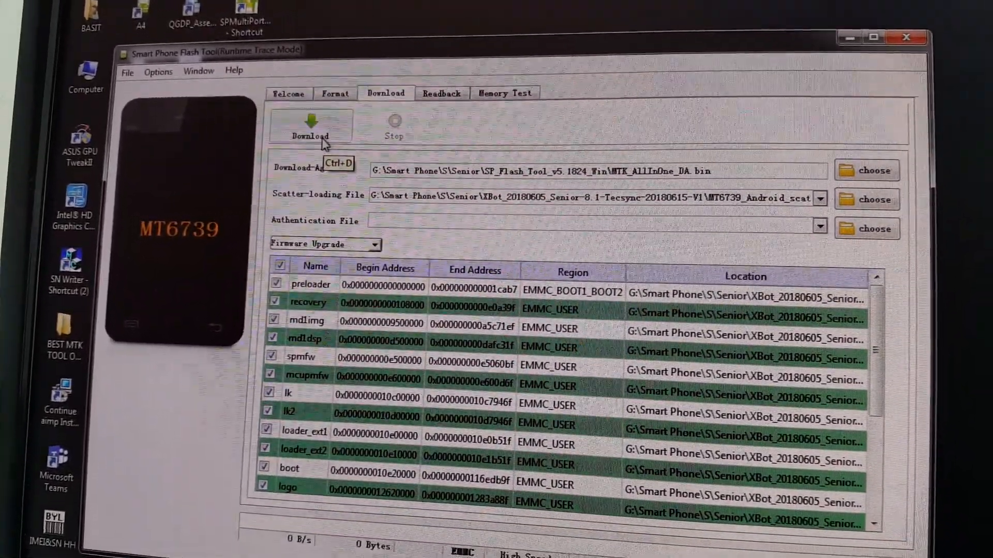
click(311, 125)
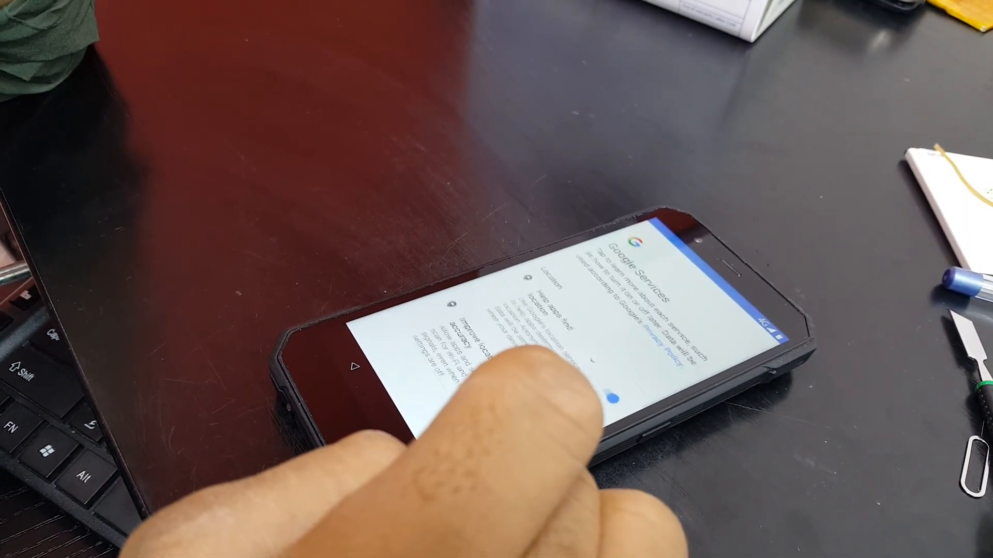
Scroll through the Google Services page of the setup wizard.
scroll(down, 3)
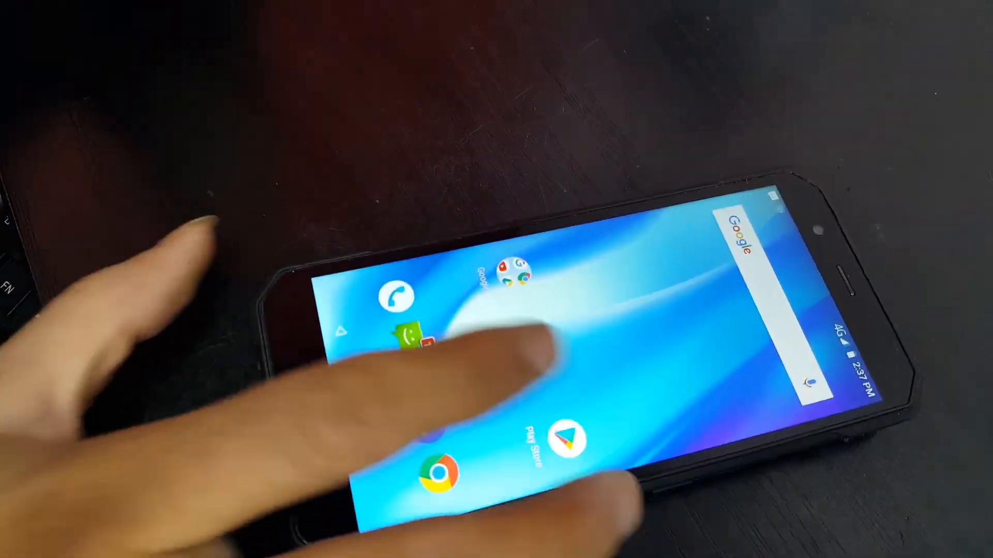
Call 121 from the Phone app, toggling Speaker on and back off.
click(396, 296)
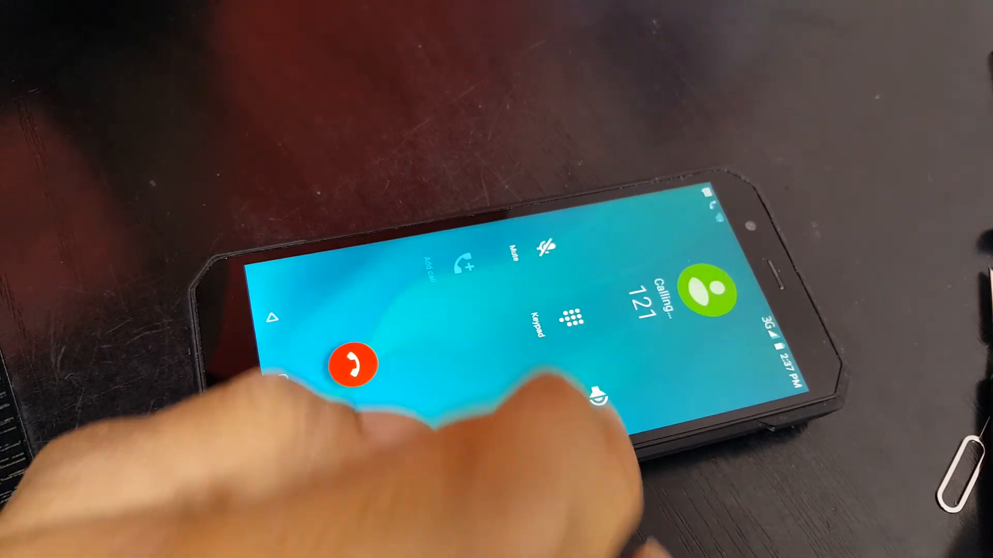
click(596, 405)
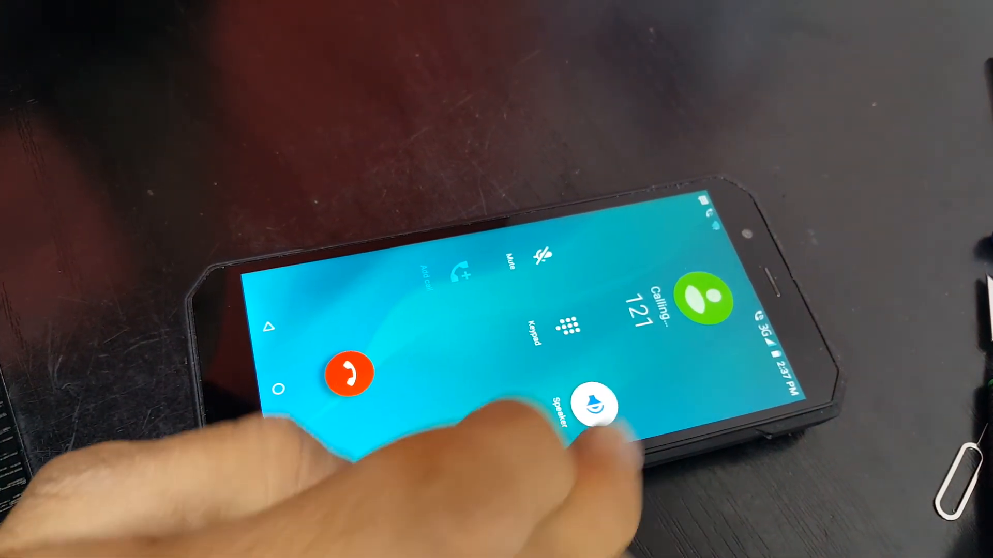
click(593, 405)
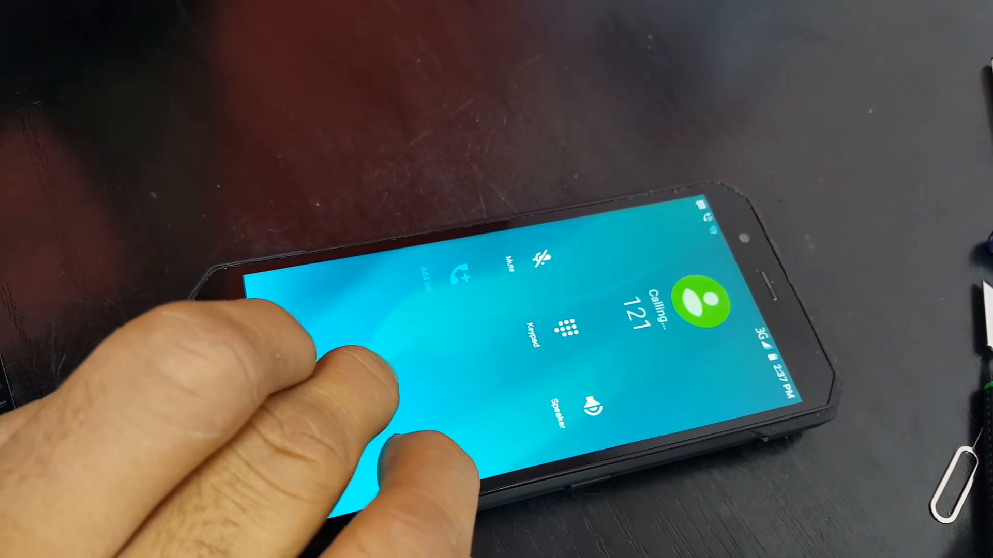